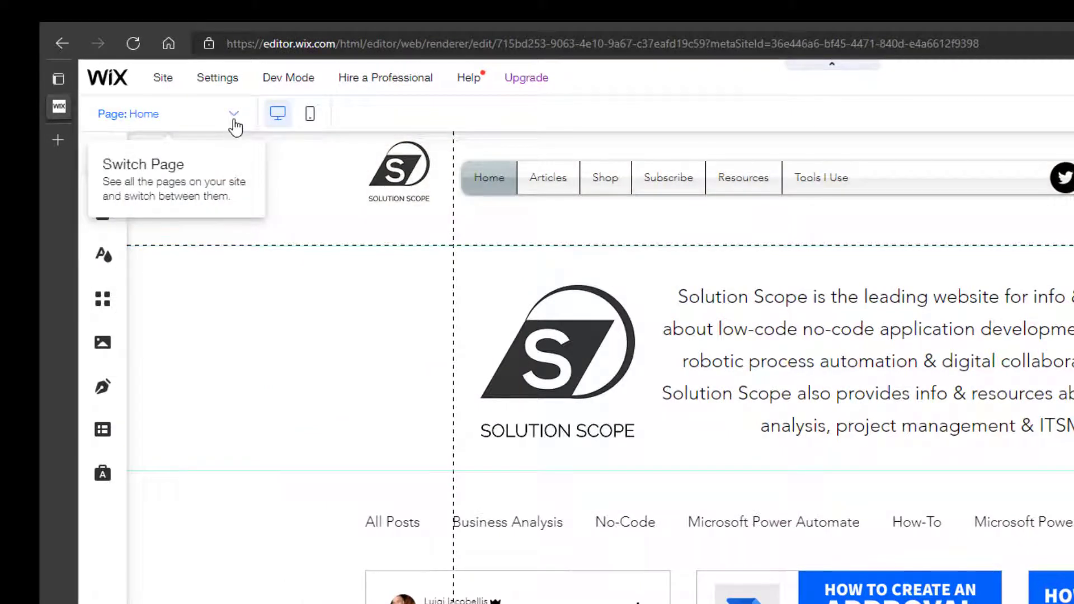
- Open the Site Pages panel showing the Wix Blog's Post and Home pages
left_click(234, 113)
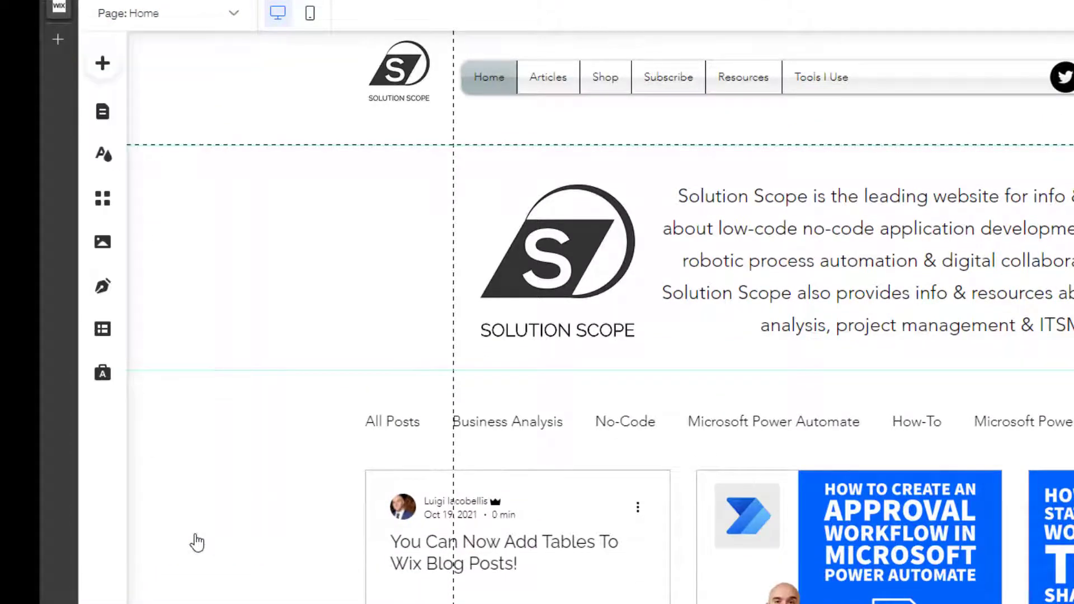
left_click(102, 112)
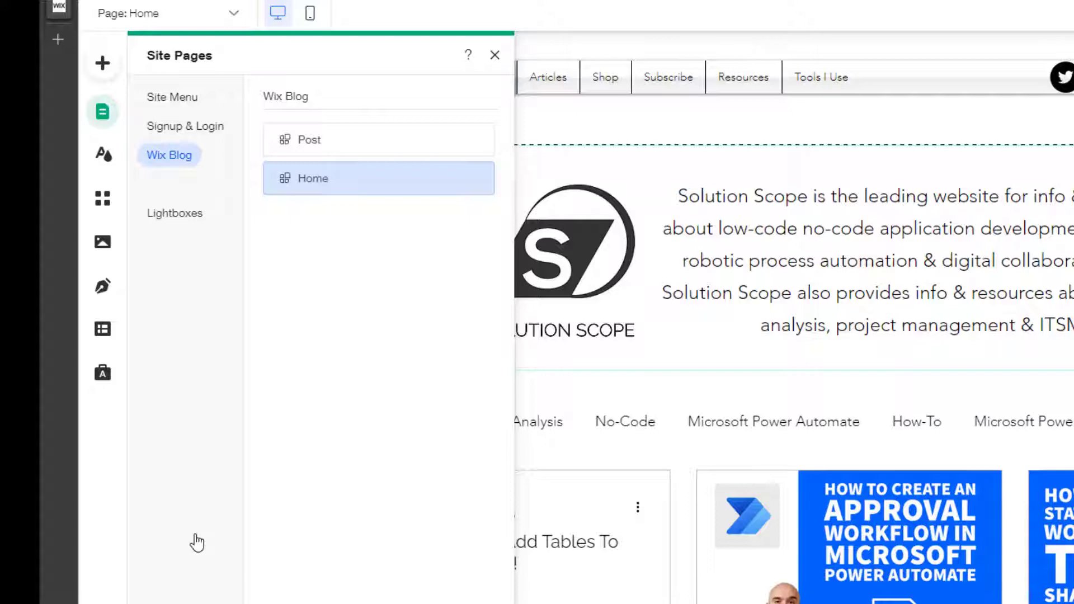
mouse_move(216, 186)
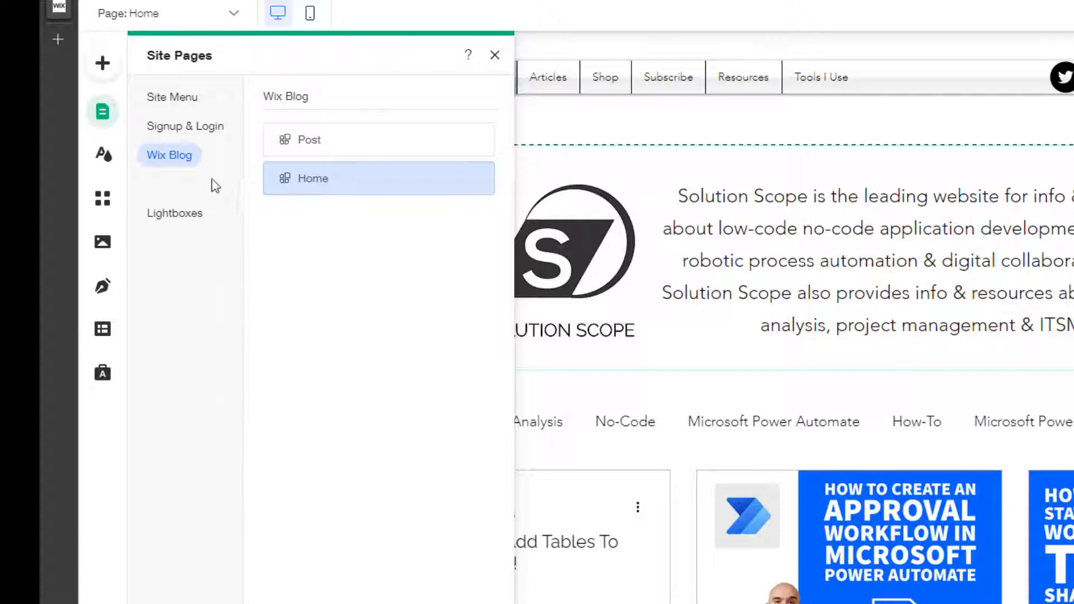
mouse_move(173, 97)
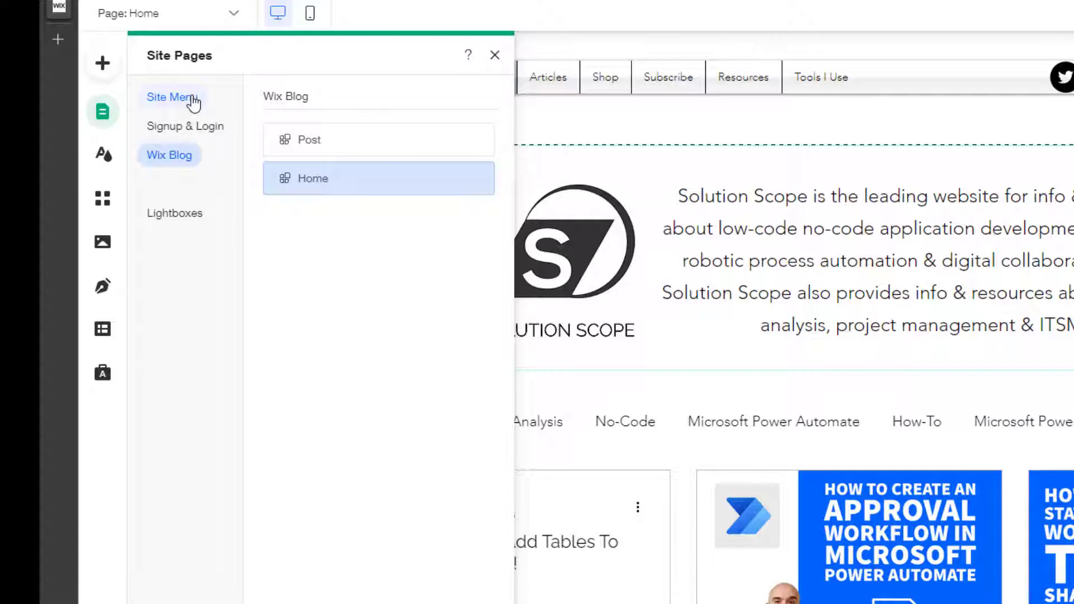
- Switch to the Site Menu to list Home, Articles, Shop, Subscribe, Resources and Tools I Use
left_click(173, 97)
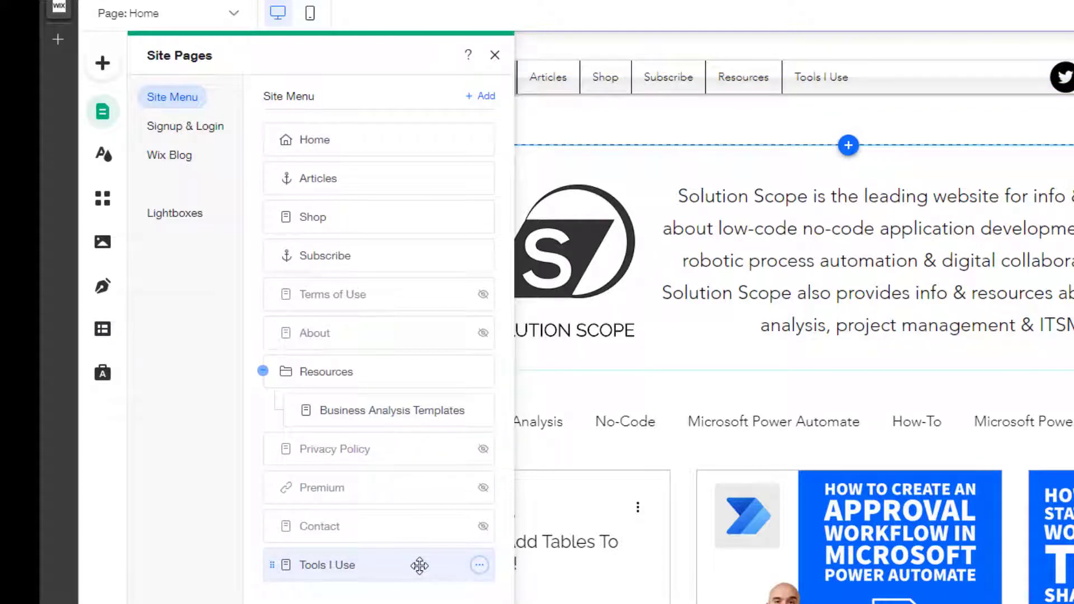
mouse_move(436, 565)
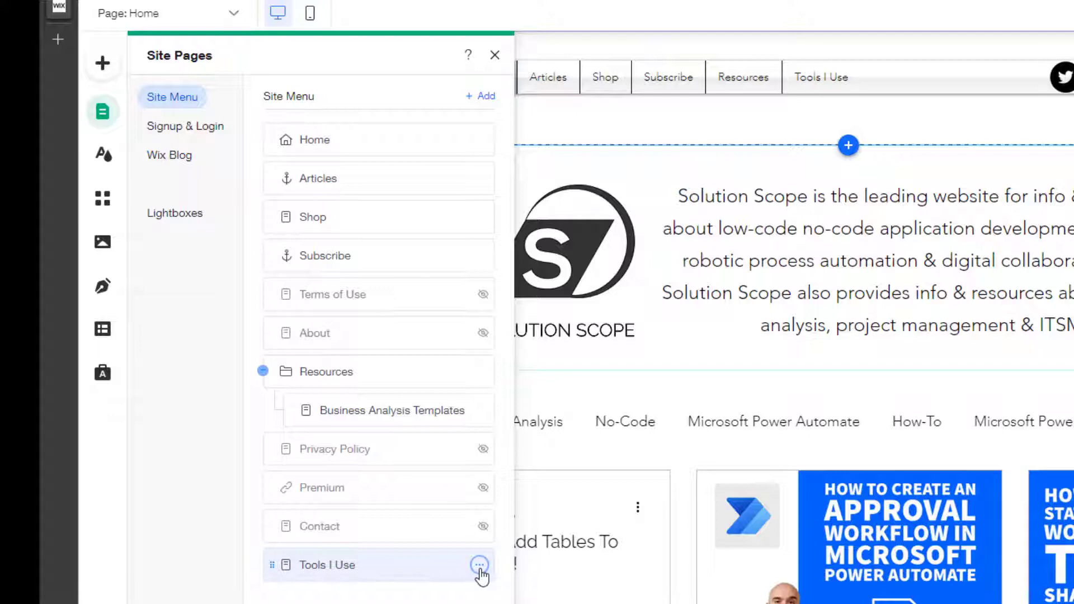
- Choose Delete from the Tools I Use page's options to reach the confirmation prompt
left_click(479, 564)
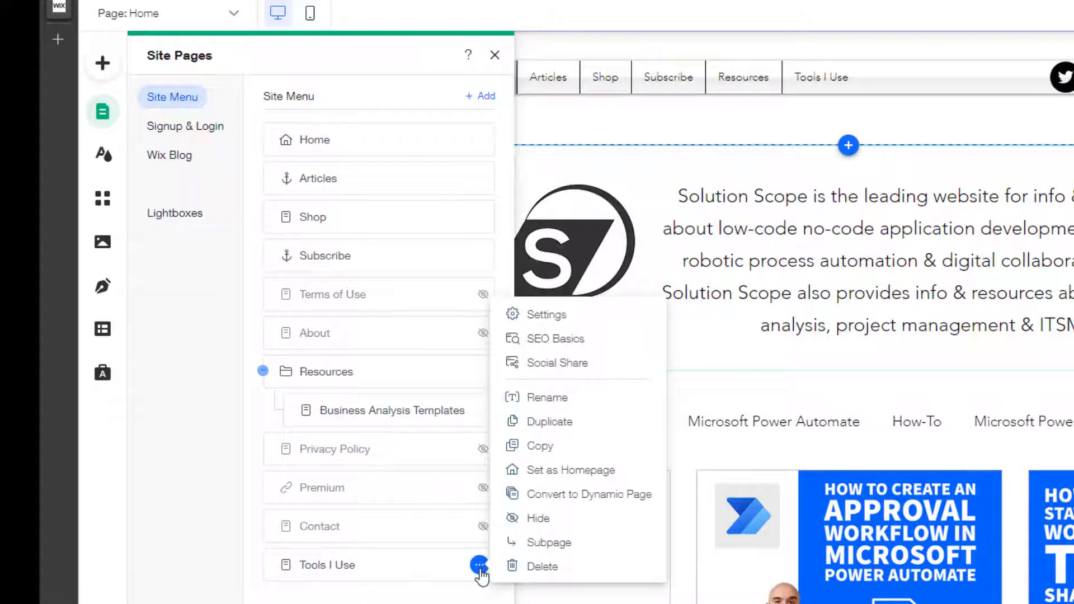
mouse_move(596, 565)
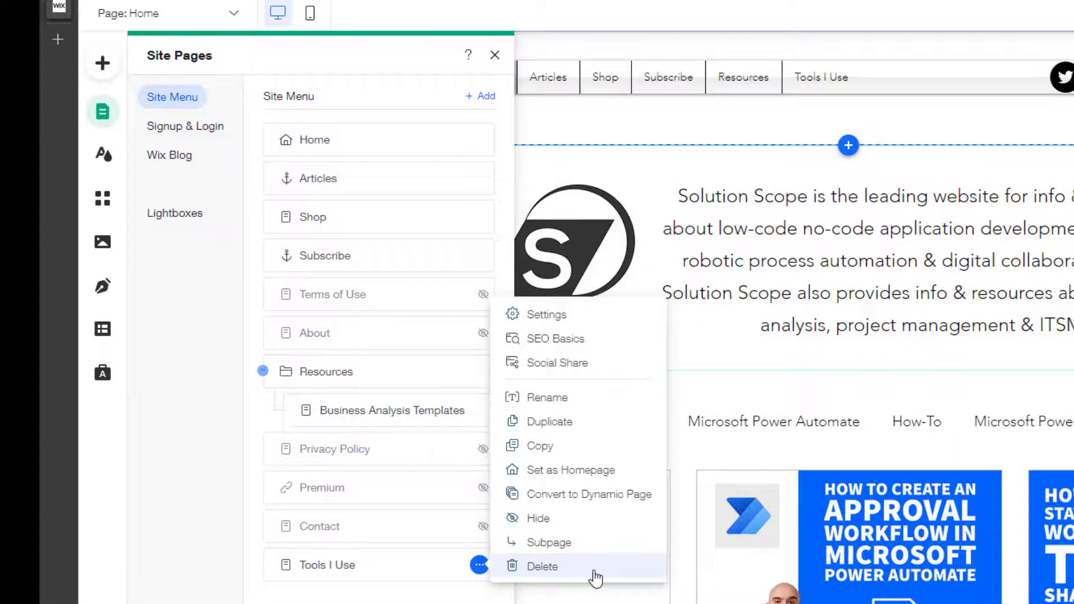
left_click(542, 565)
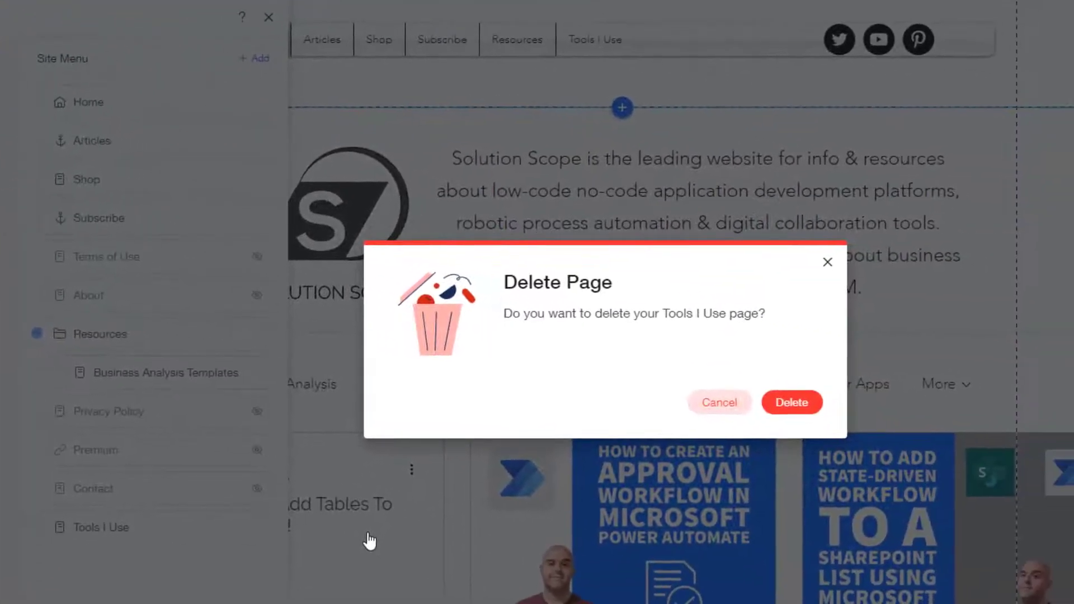
mouse_move(601, 343)
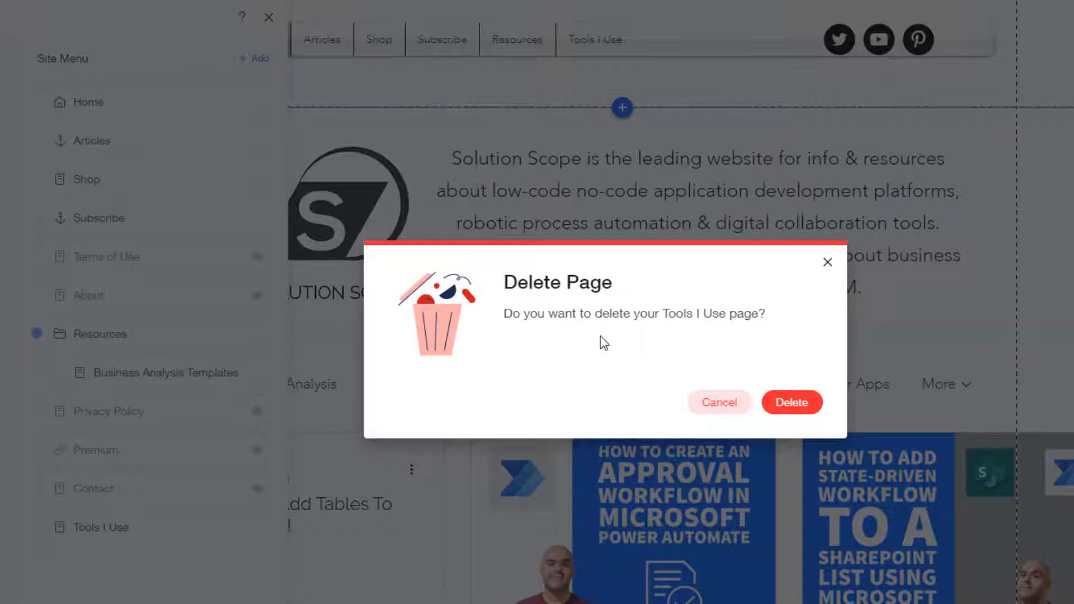
mouse_move(608, 80)
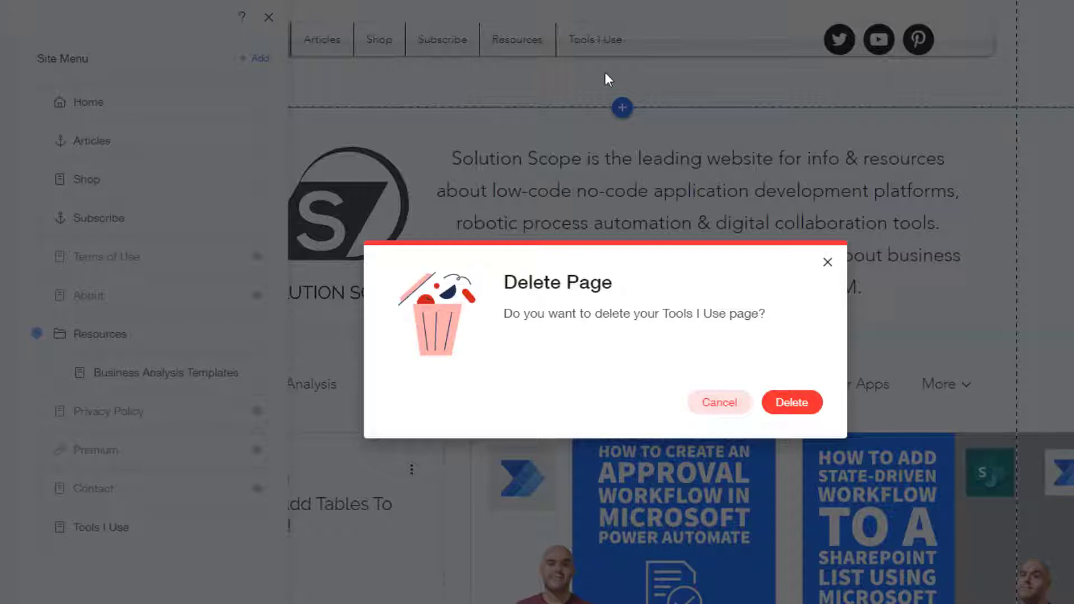
mouse_move(605, 56)
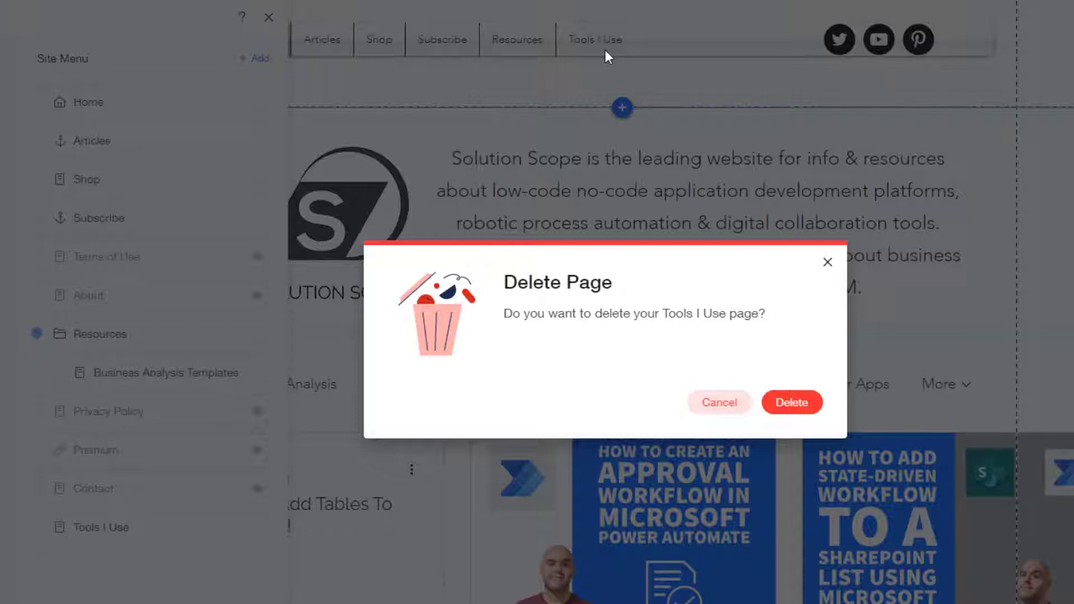
mouse_move(601, 61)
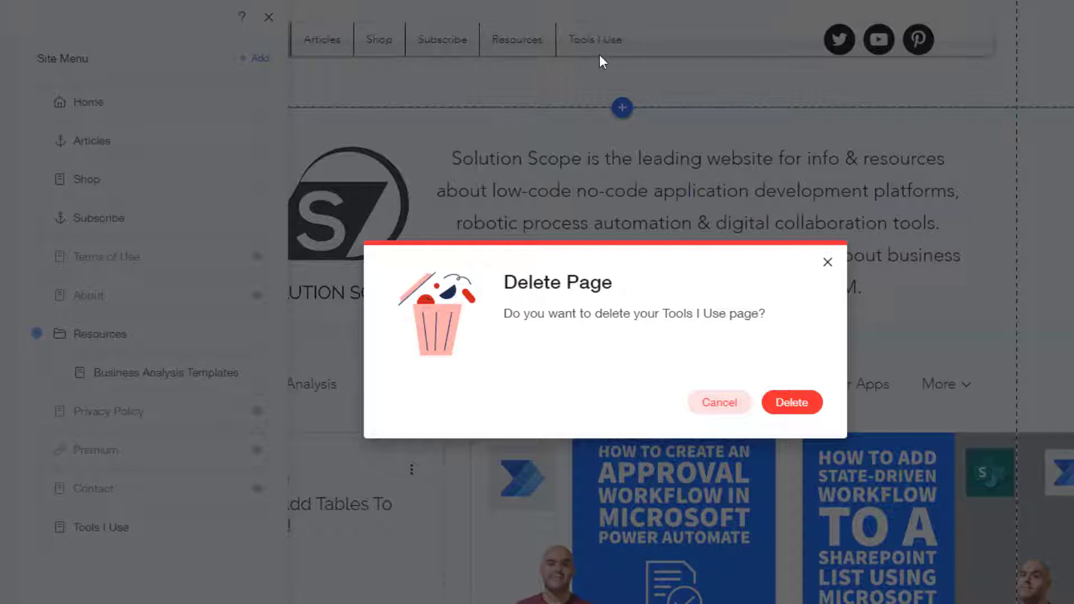
mouse_move(168, 559)
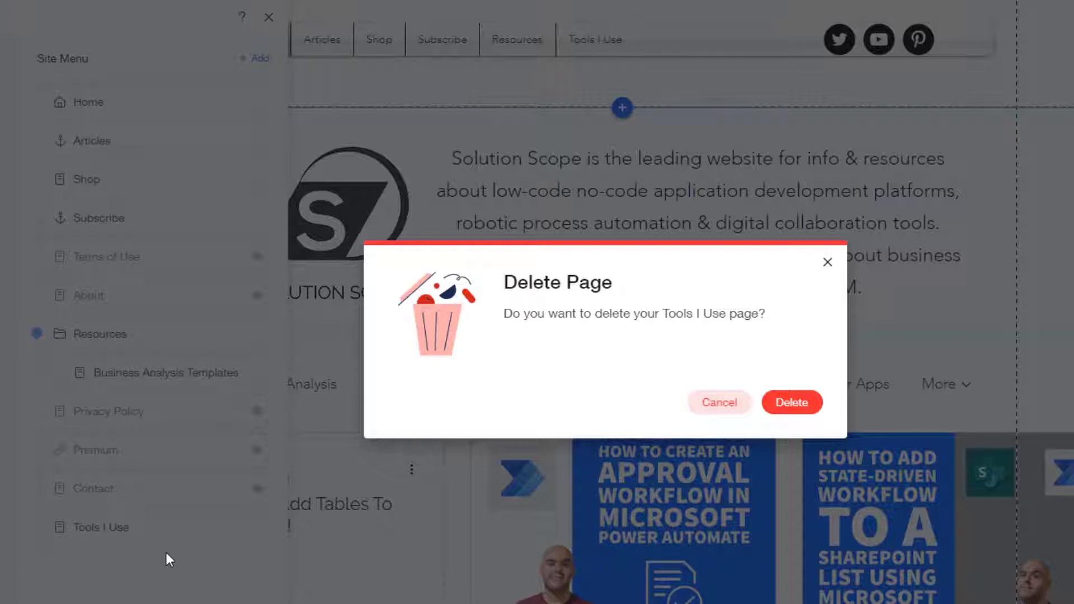
mouse_move(216, 565)
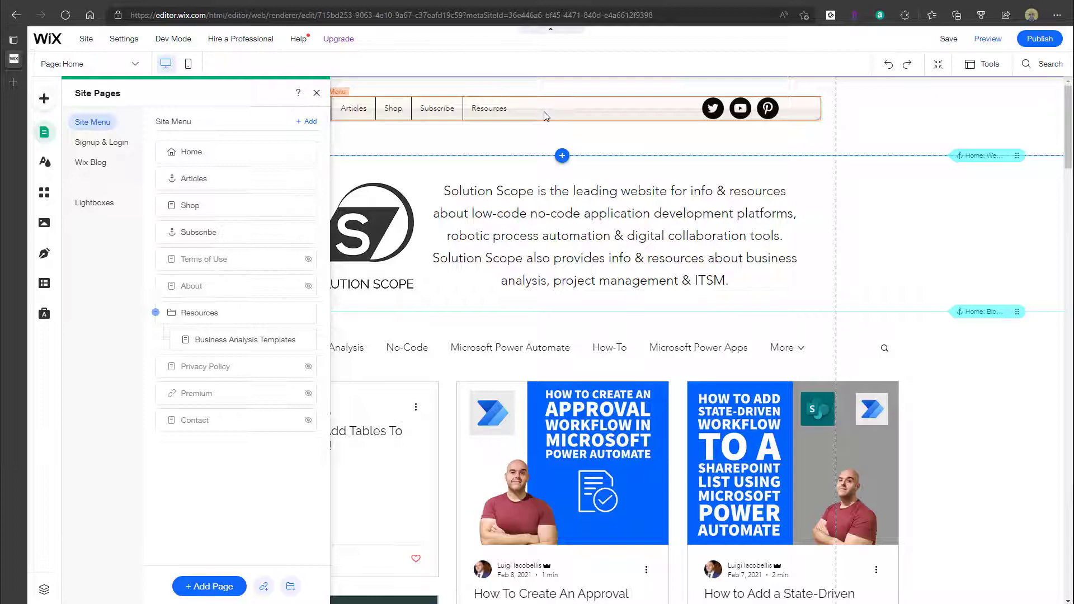
mouse_move(592, 114)
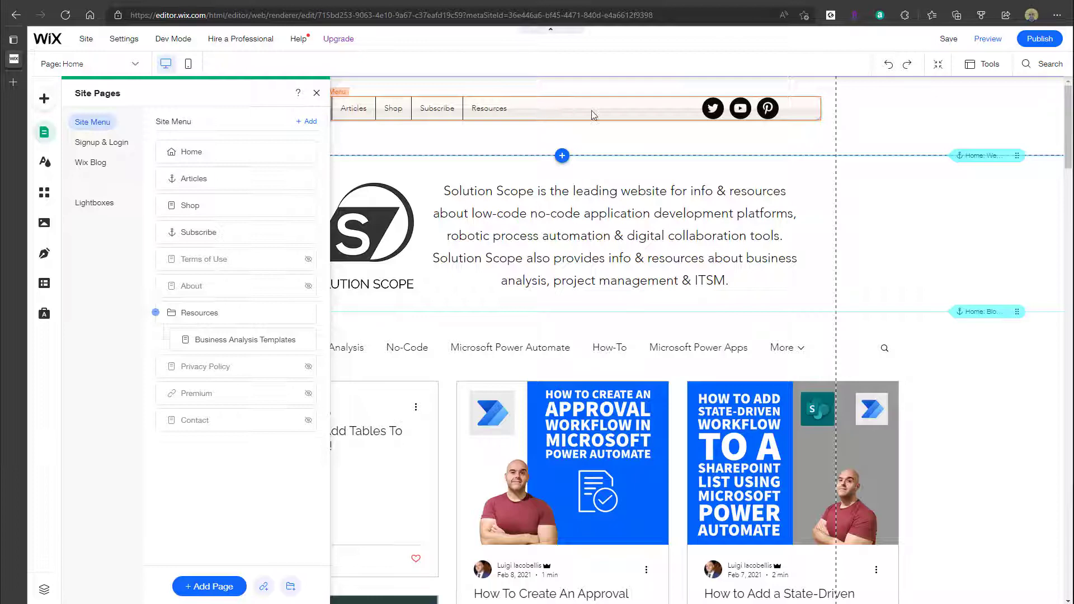
mouse_move(888, 64)
type("Tools I Use")
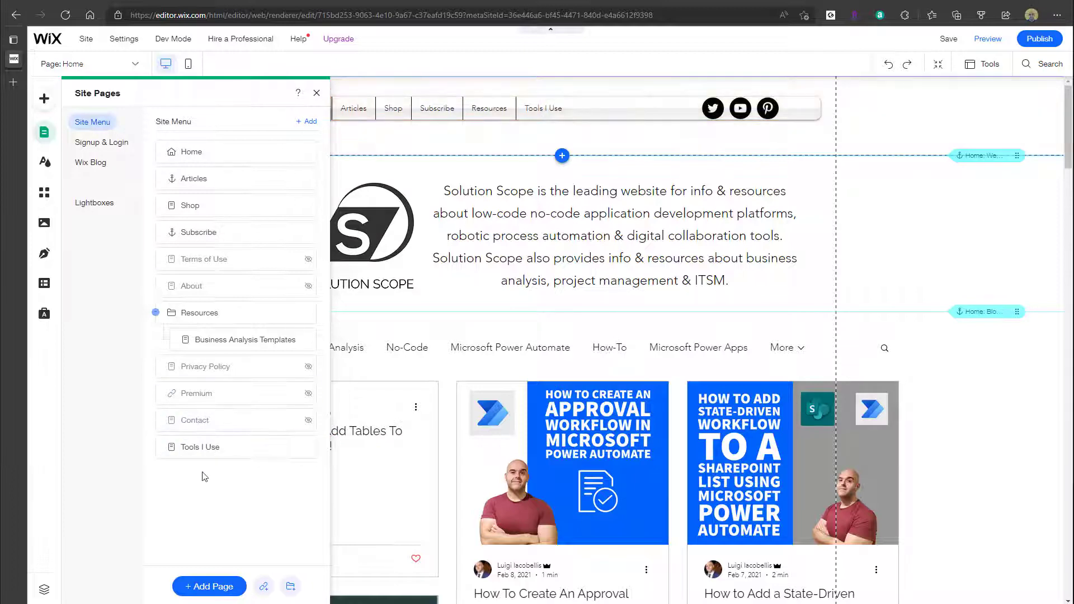
mouse_move(213, 446)
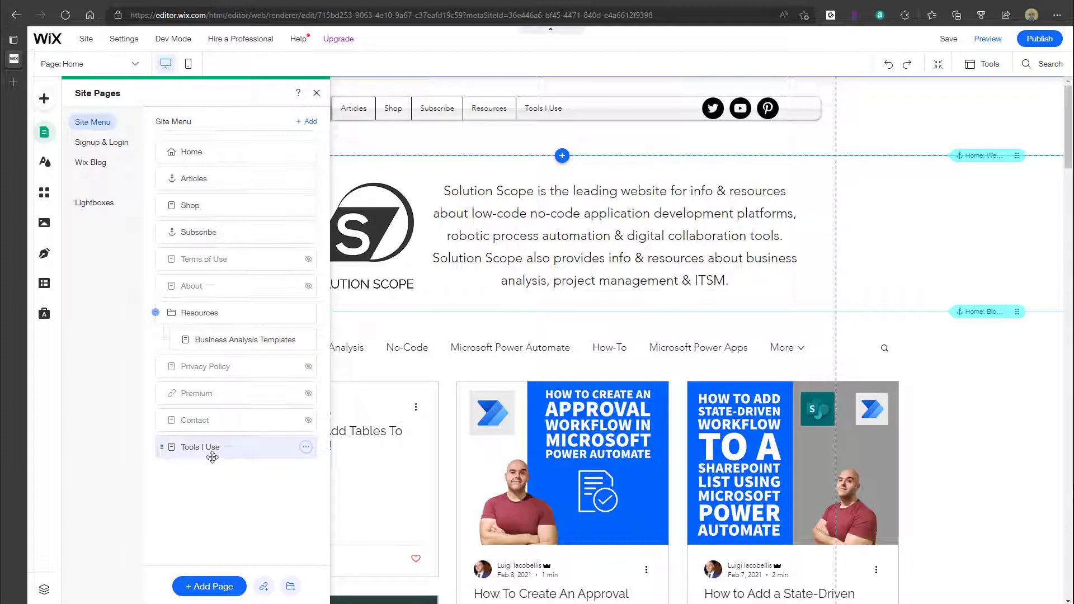
mouse_move(230, 479)
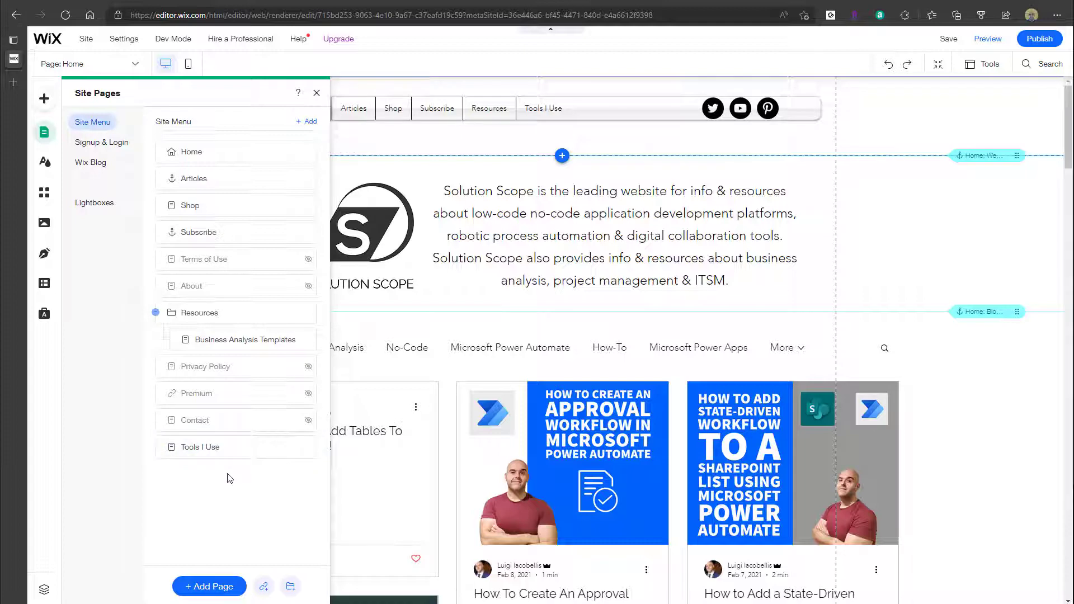